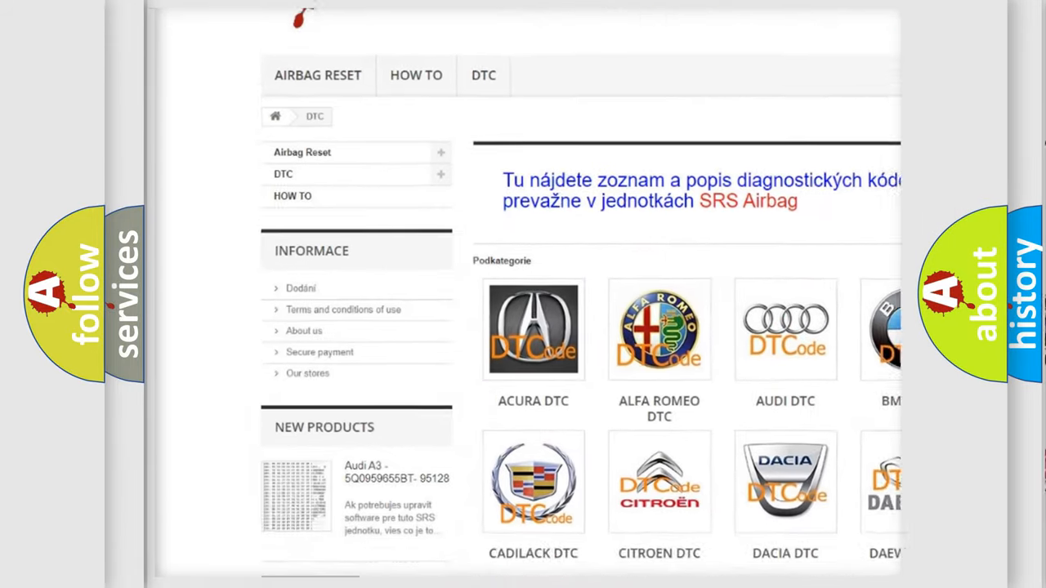
pyautogui.scroll(-3)
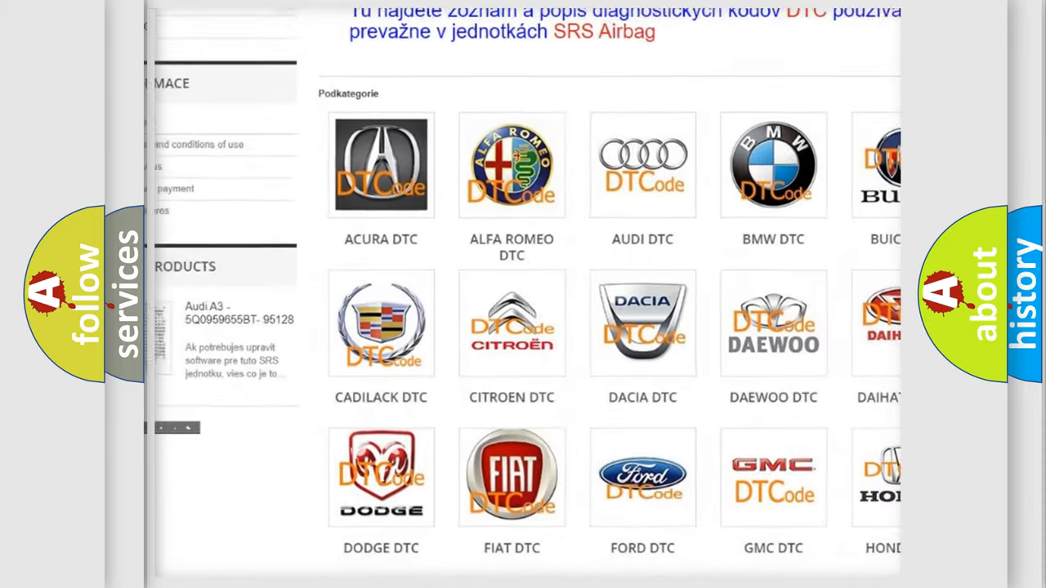